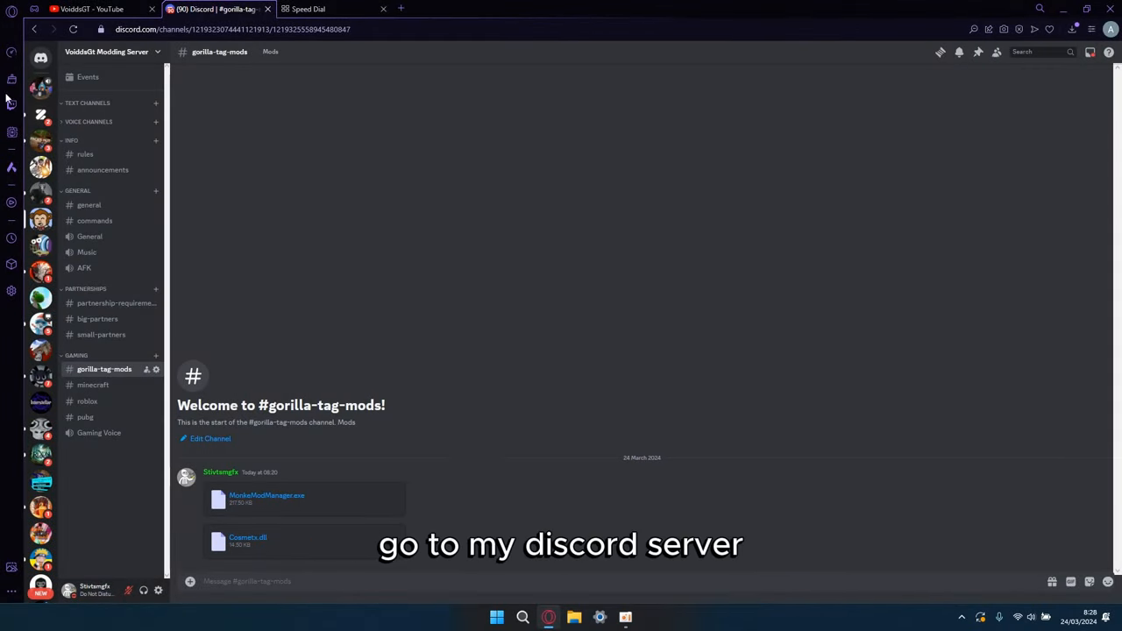
mouse_move(102, 389)
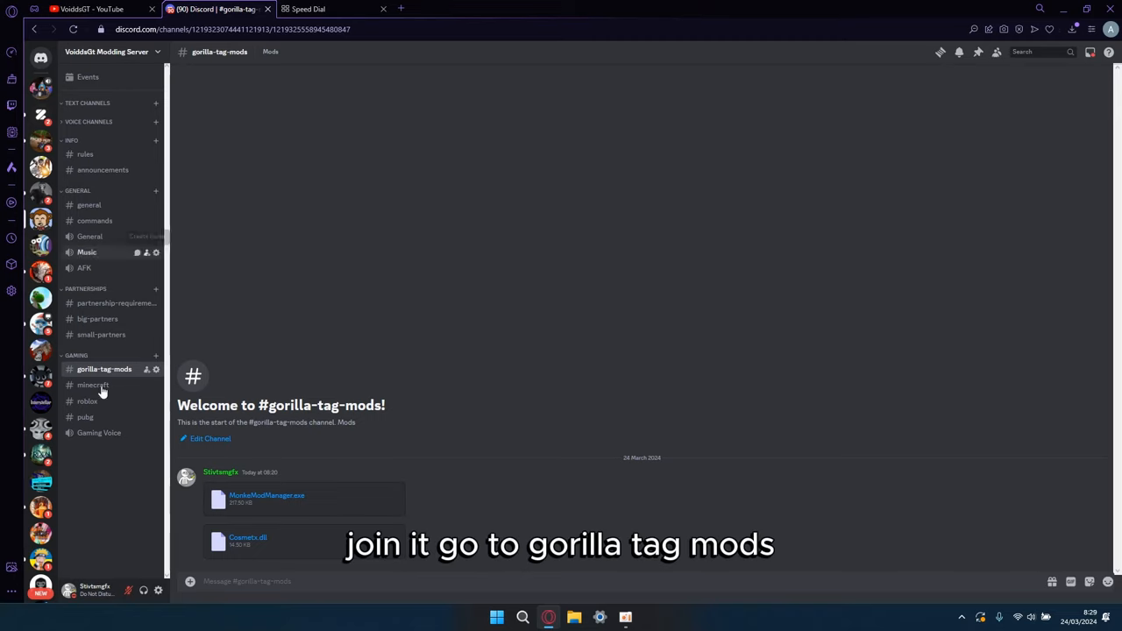
mouse_move(106, 368)
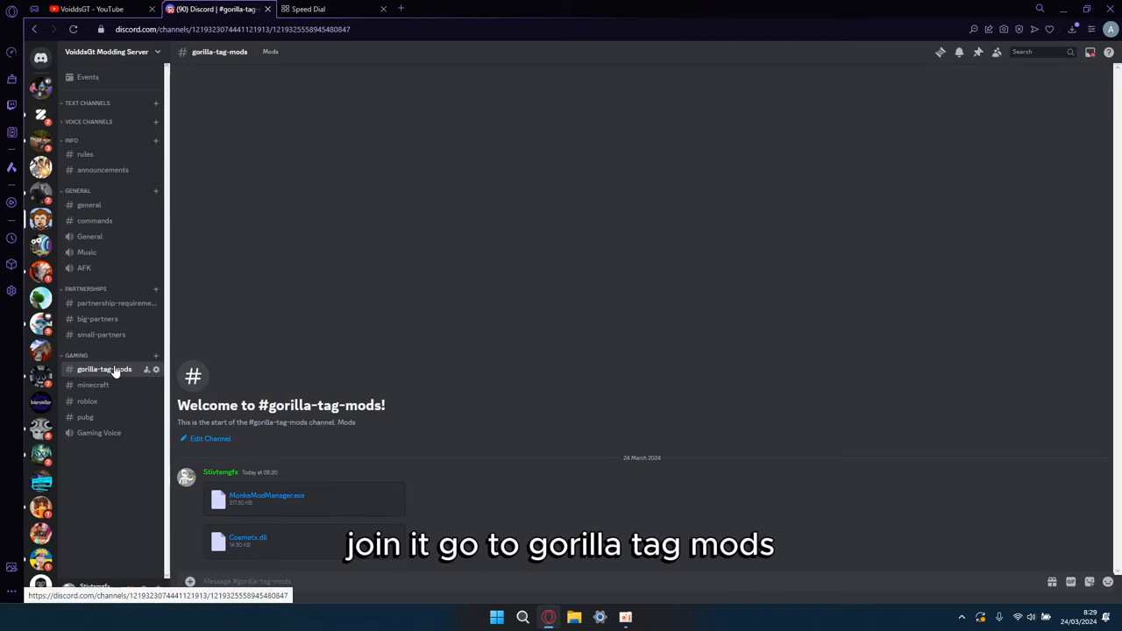
mouse_move(242, 494)
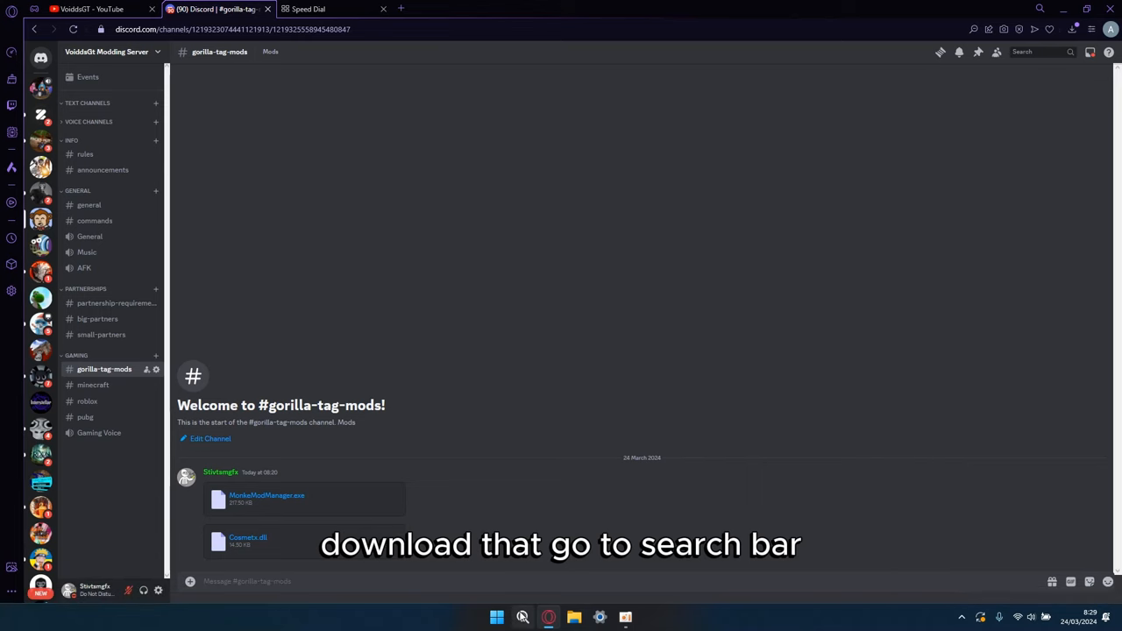
- Download the MonkeModManager.exe attachment from the #gorilla-tag-mods channel
click(515, 616)
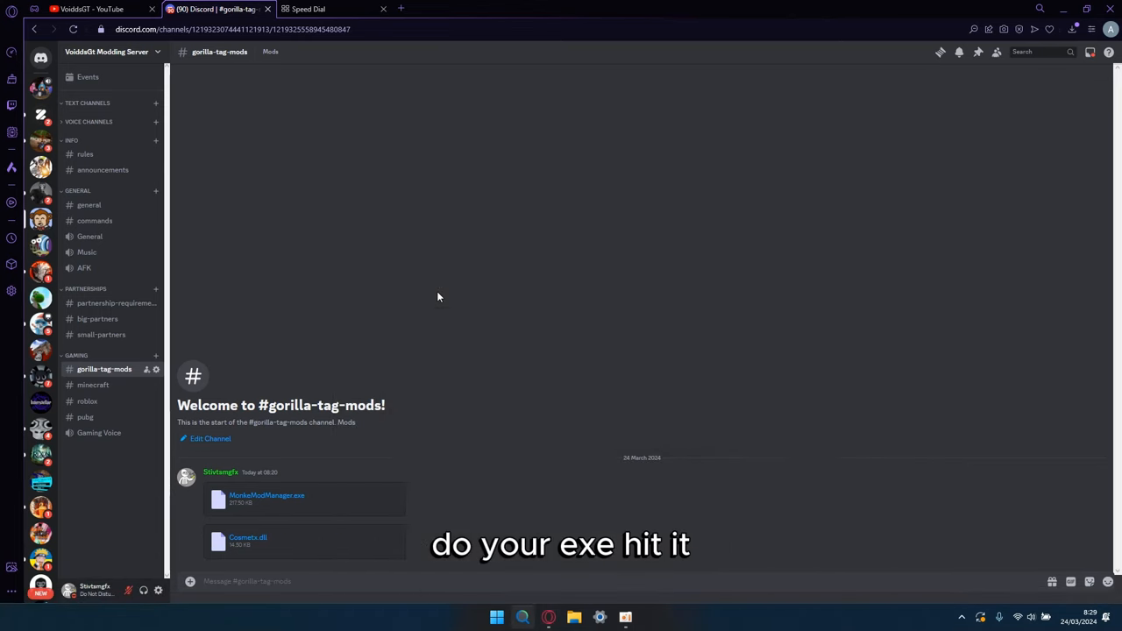
- Launch Monke Mod Manager and tick the Utilla, TMPLoader and Extenject libraries
click(623, 615)
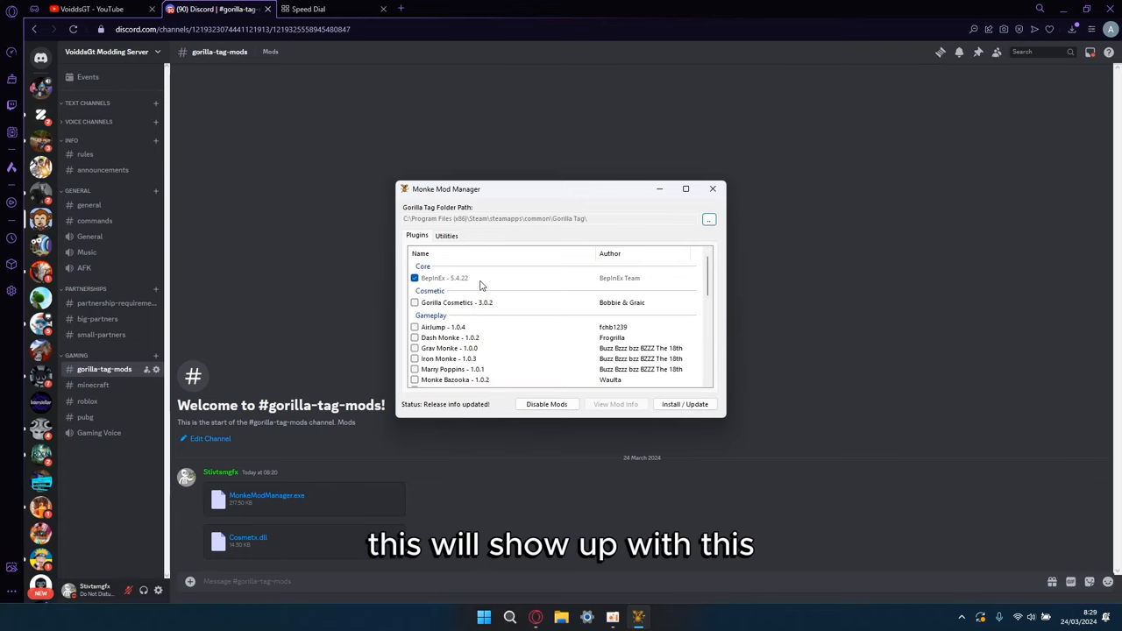
scroll(down, 3)
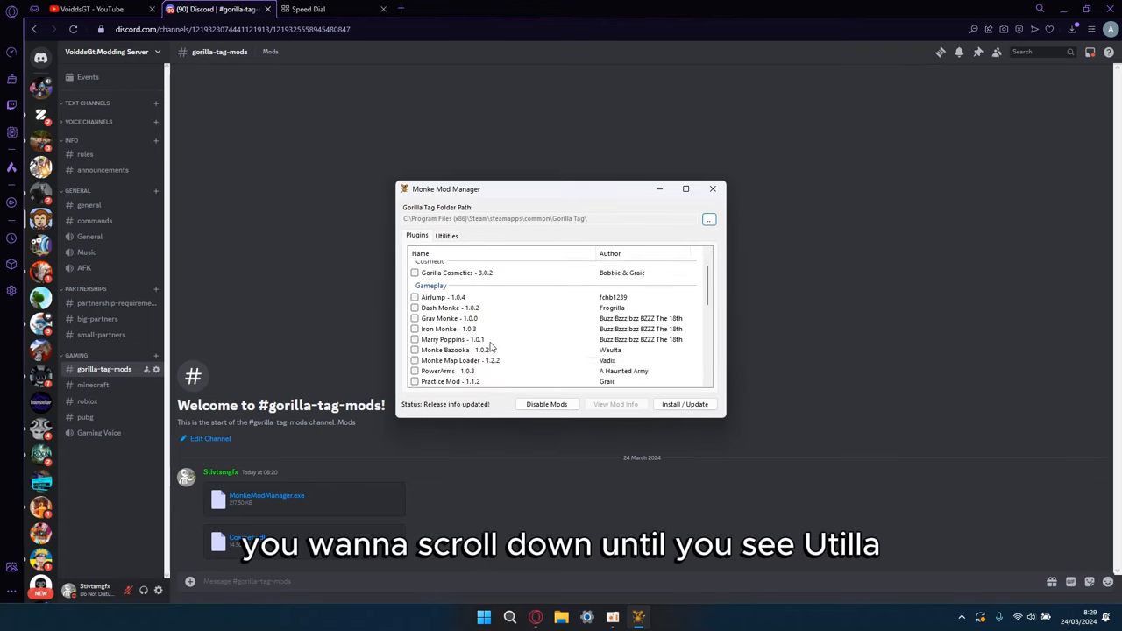
scroll(down, 3)
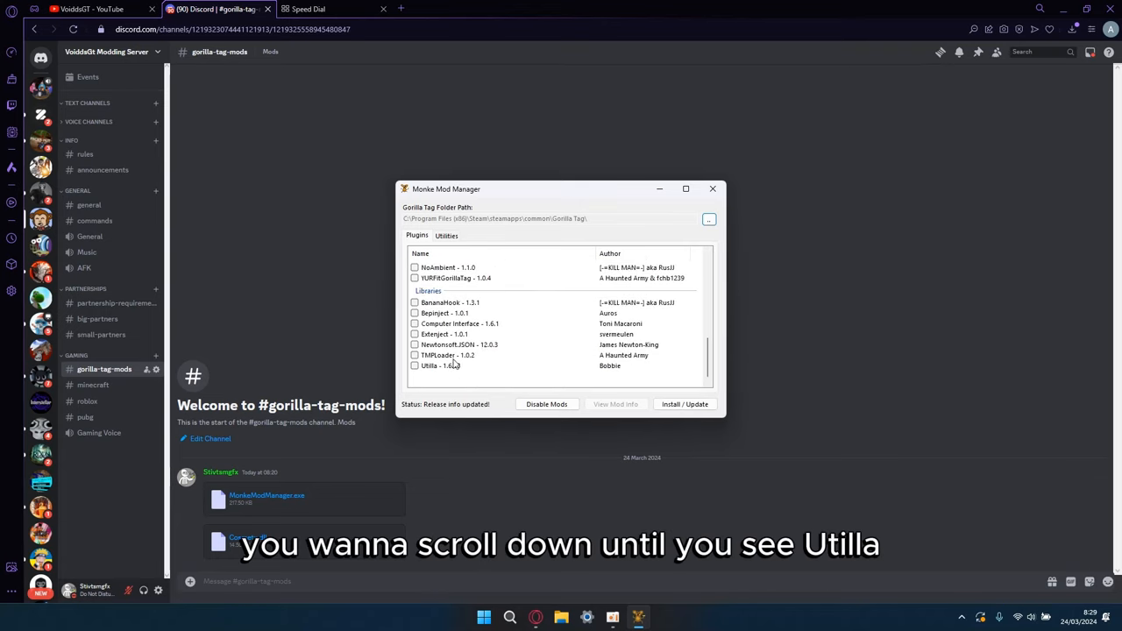
click(414, 366)
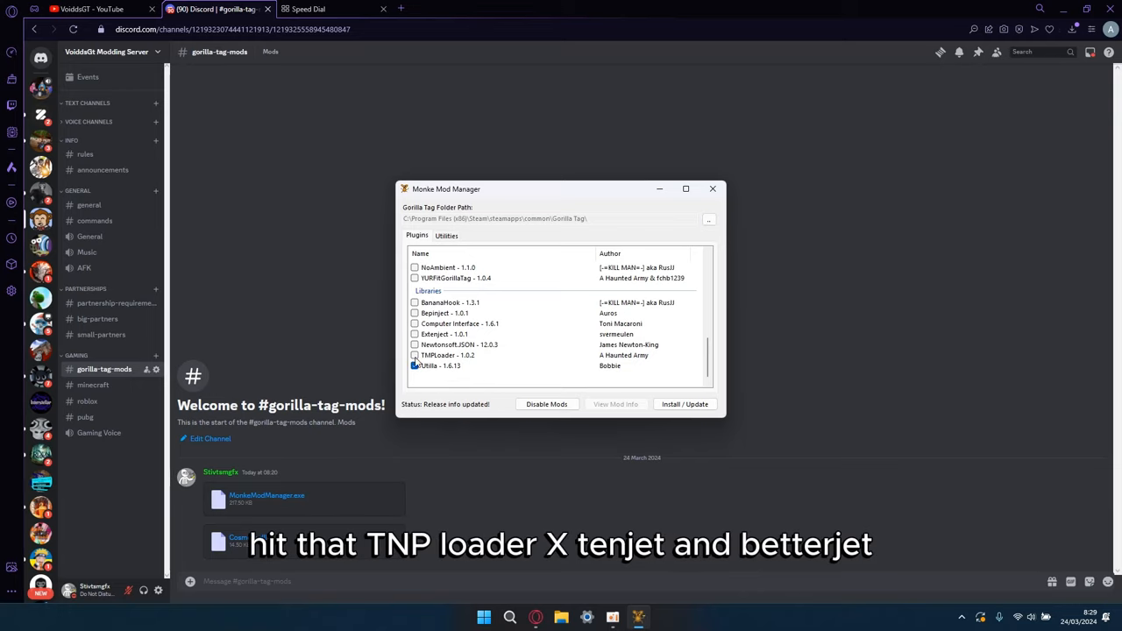
click(414, 355)
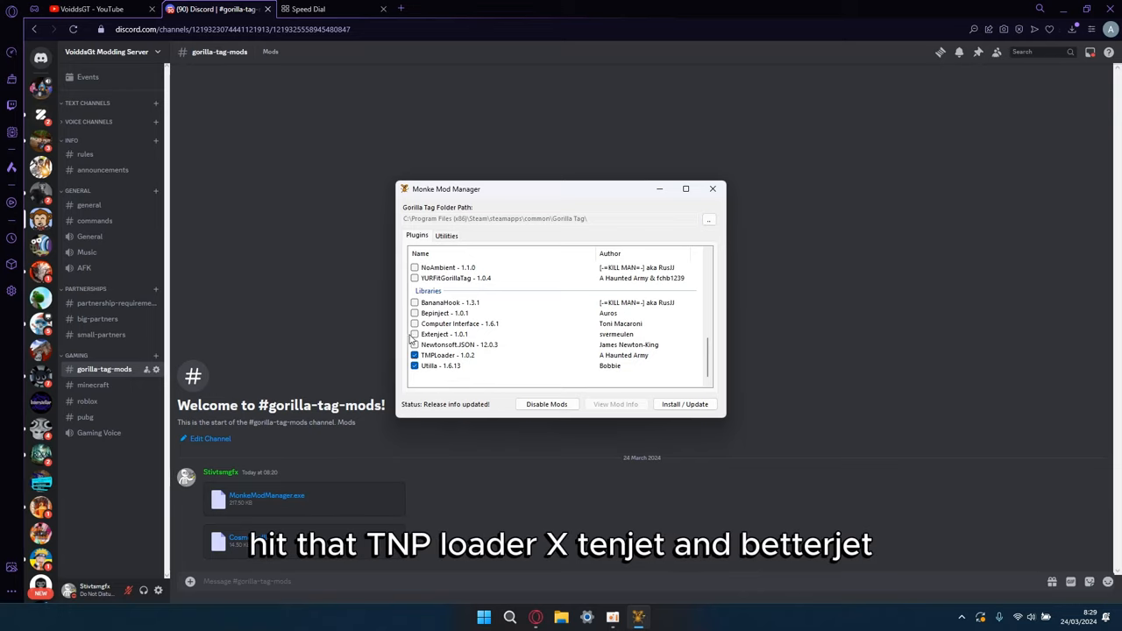
click(413, 333)
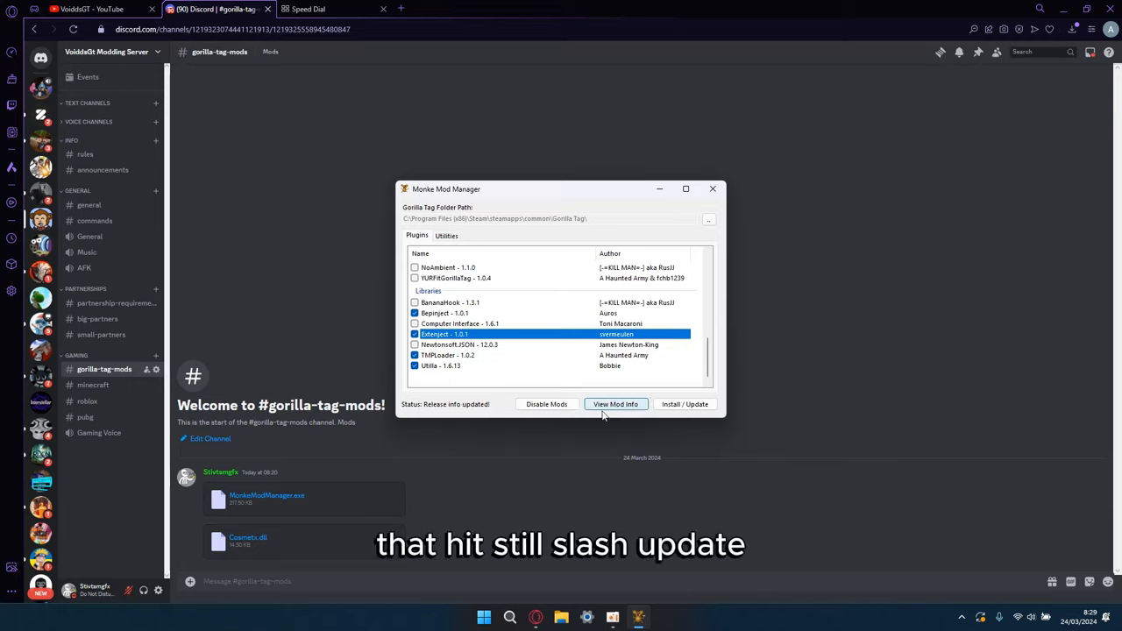
mouse_move(712, 189)
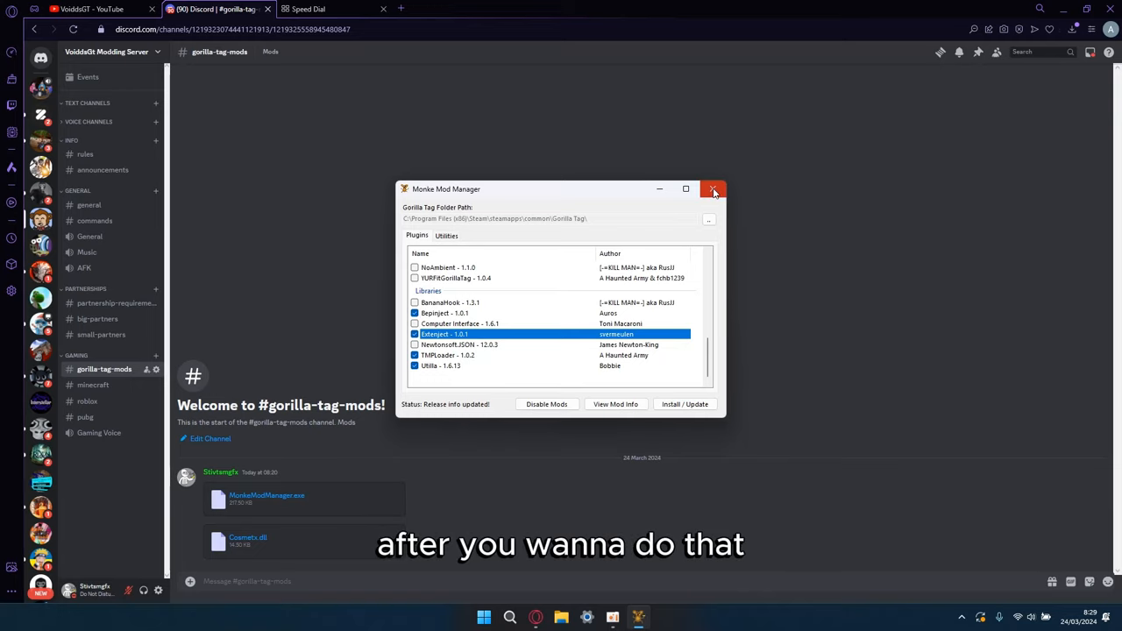
- Close the mod manager and drag Cosmetic.dll from Downloads into the BepInEx plugins folder
click(714, 190)
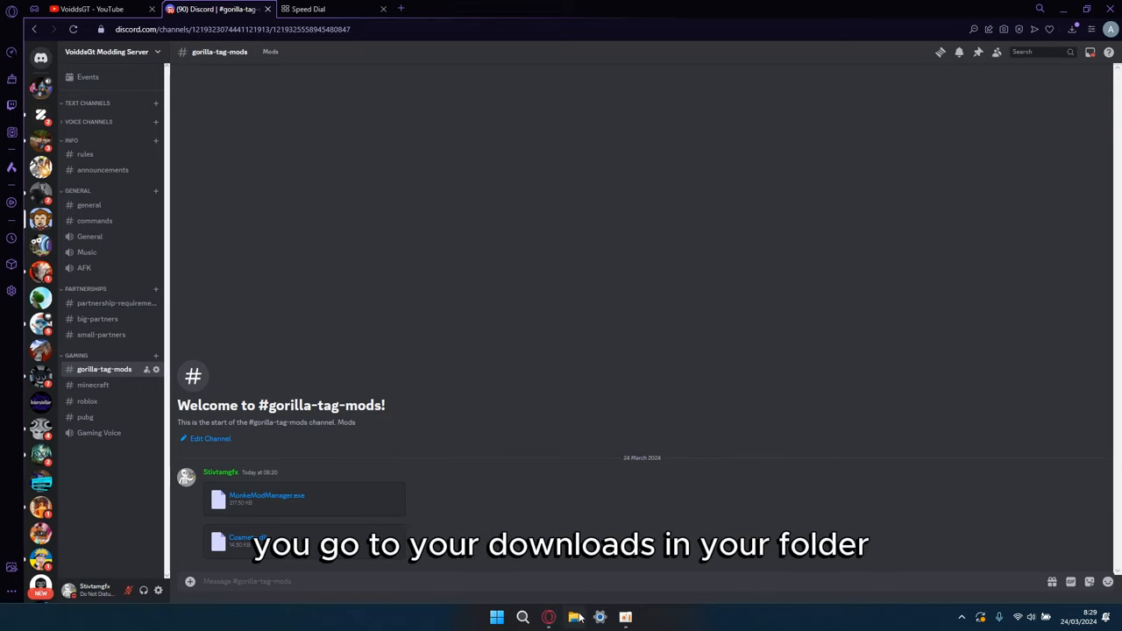
click(575, 617)
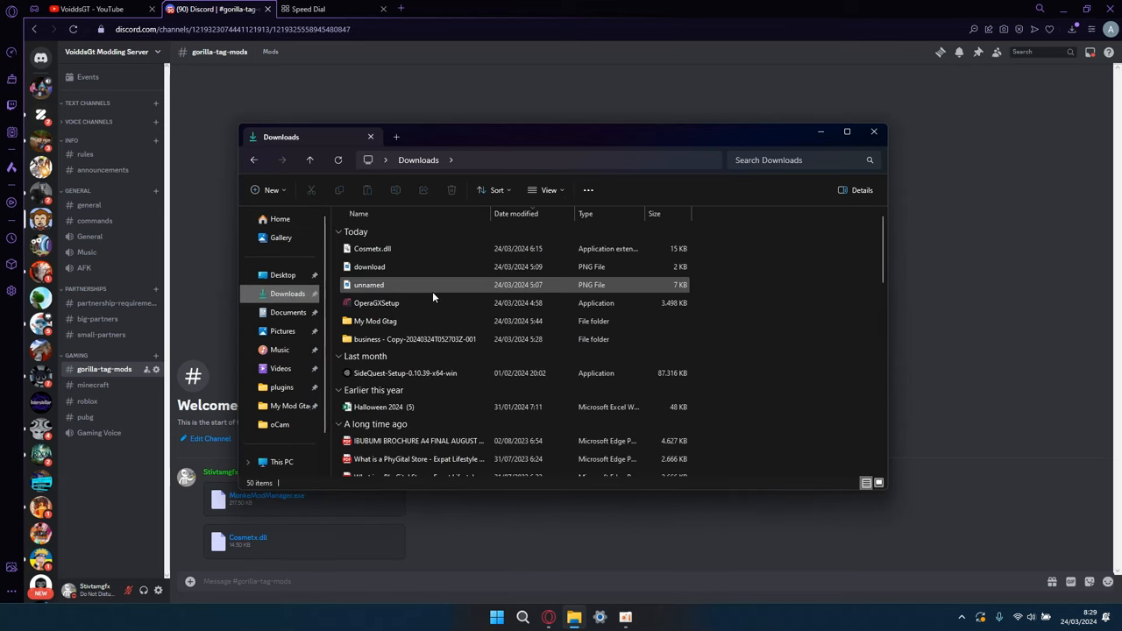
drag(372, 249, 394, 263)
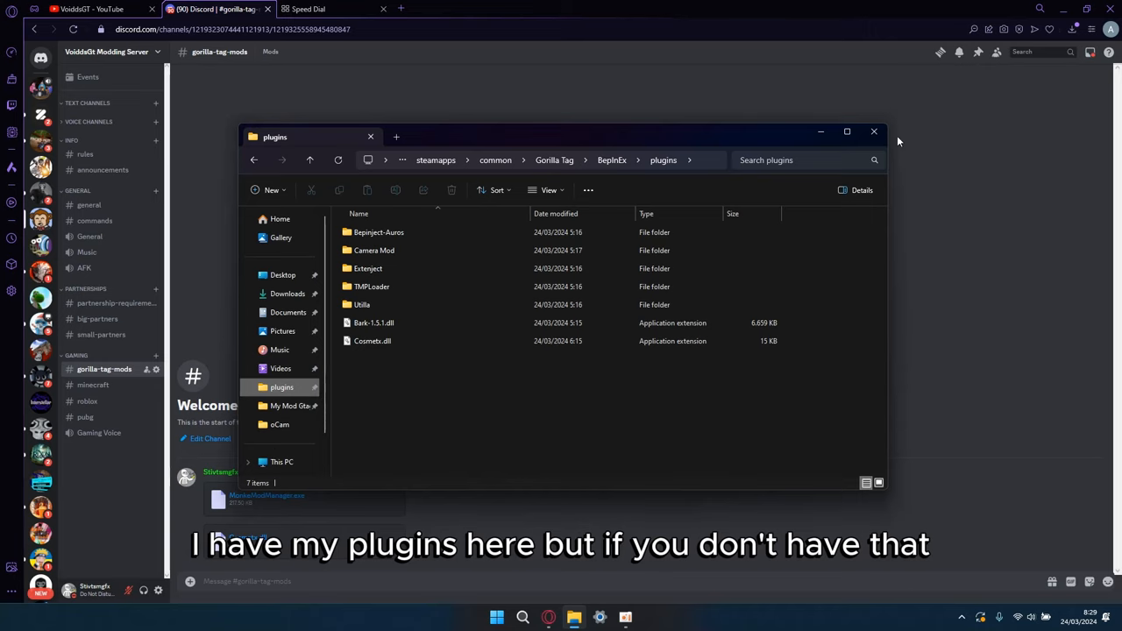
click(519, 615)
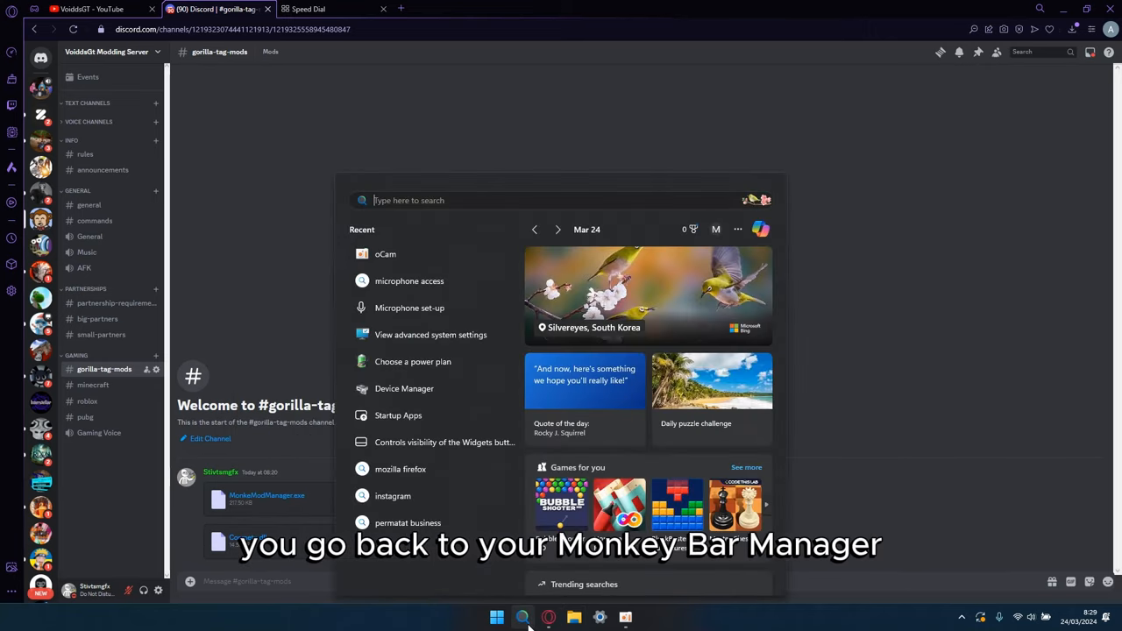
- Search Windows for 'mon' to find Monke Mod Manager and reach the BepInEx folder
text(mon)
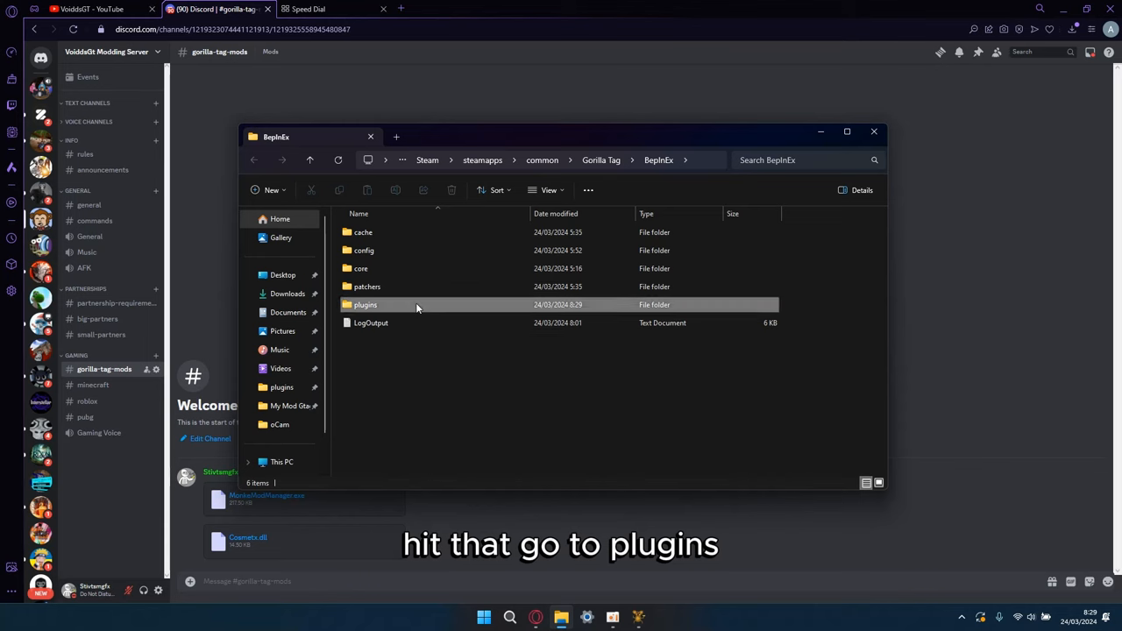
- Open the plugins folder and a second Explorer tab showing Downloads
double_click(364, 305)
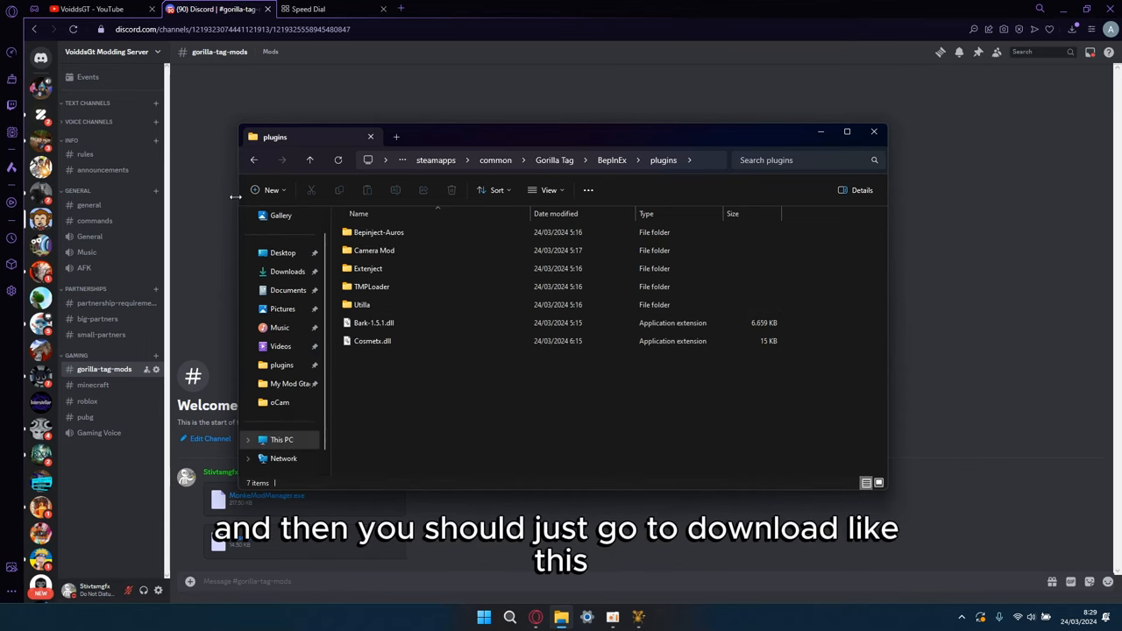
click(396, 137)
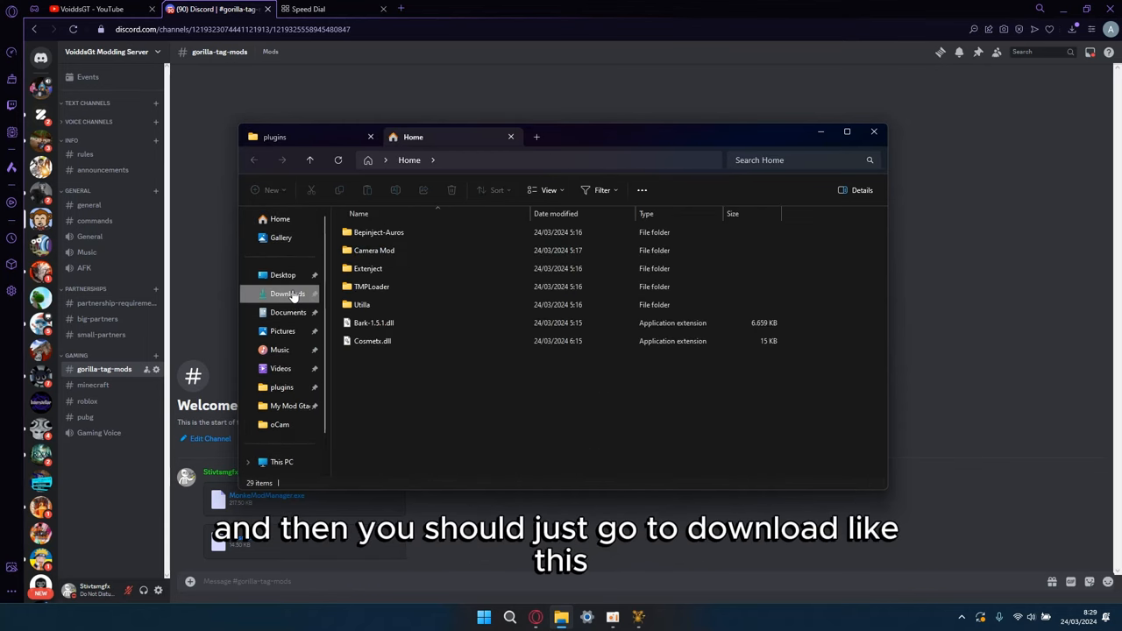
click(288, 294)
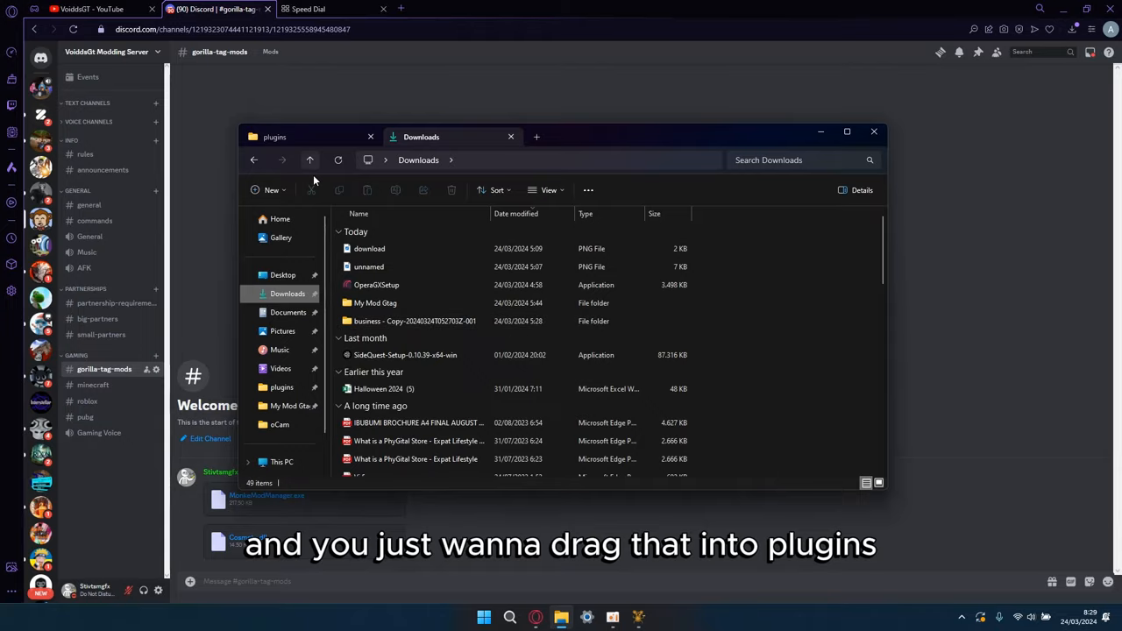
click(273, 137)
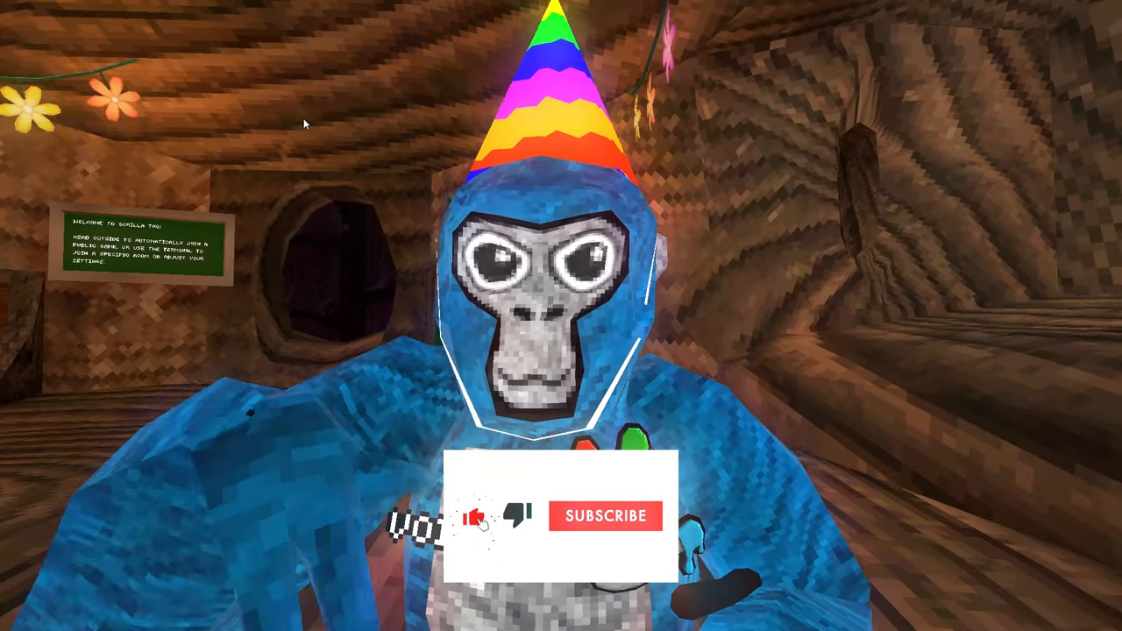
- View the gorilla wearing the rainbow party hat cosmetic in the Gorilla Tag treehouse
click(610, 515)
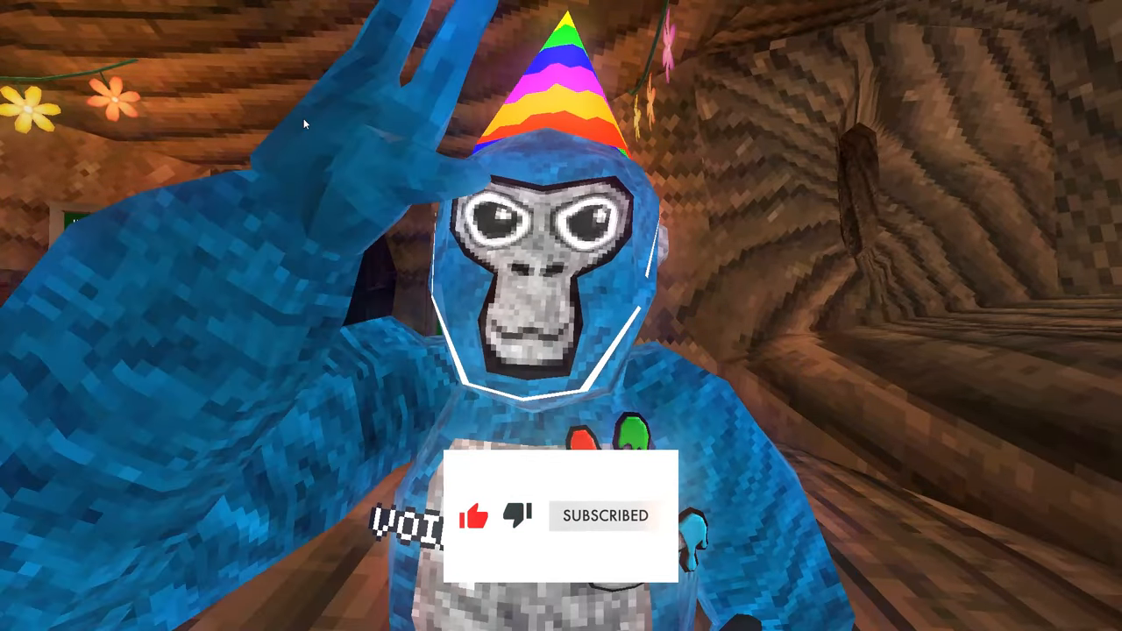